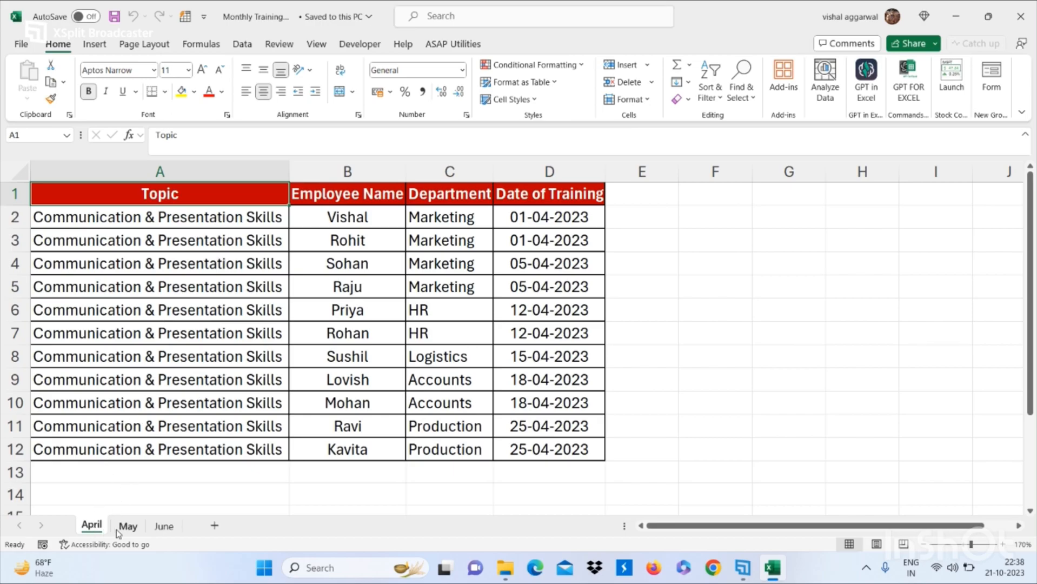
- Review the April and June training sheets and their header cells in Monthly Training Data
left_click(163, 525)
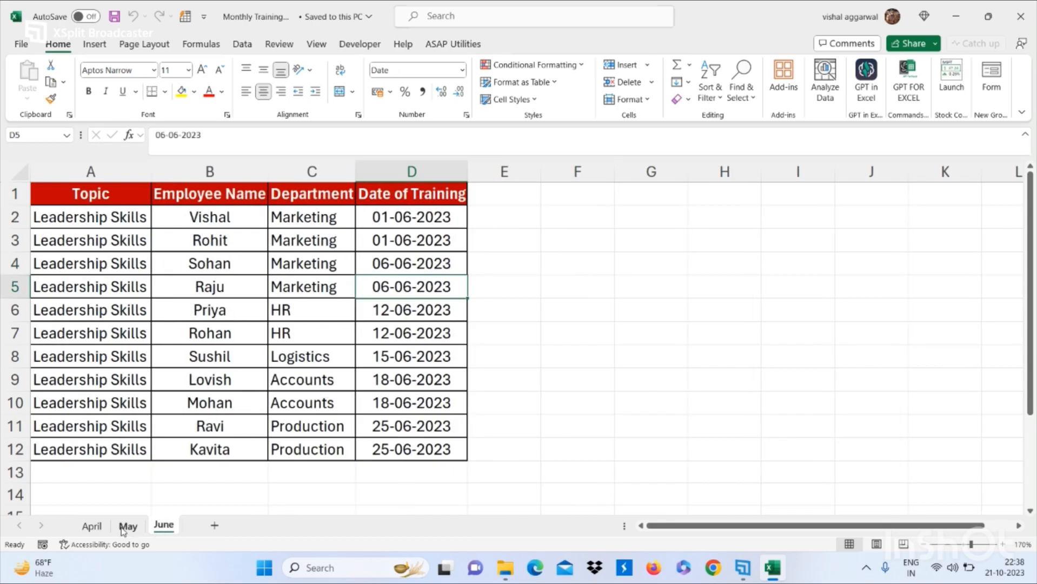
left_click(91, 526)
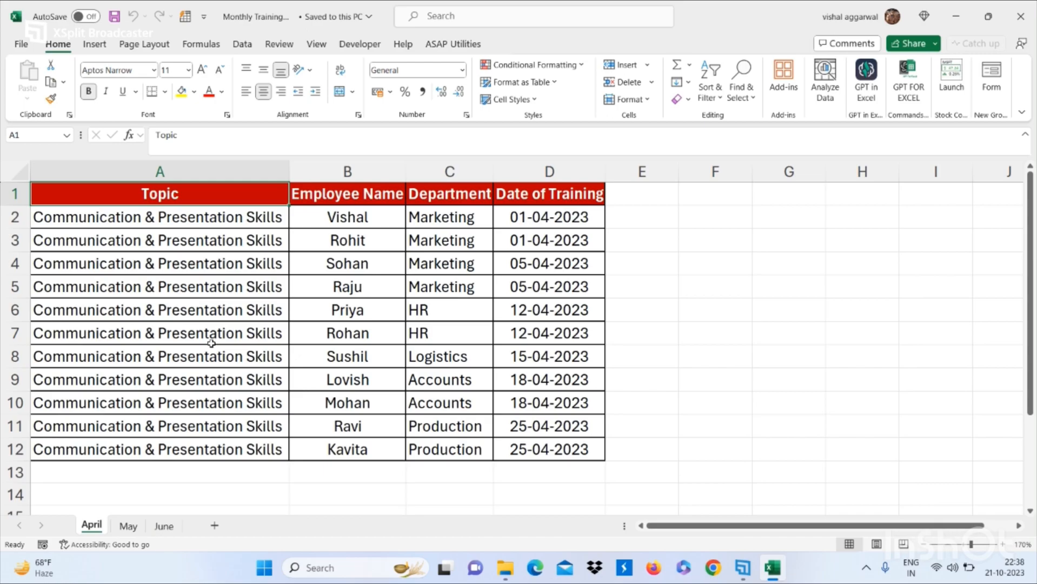
left_click(449, 193)
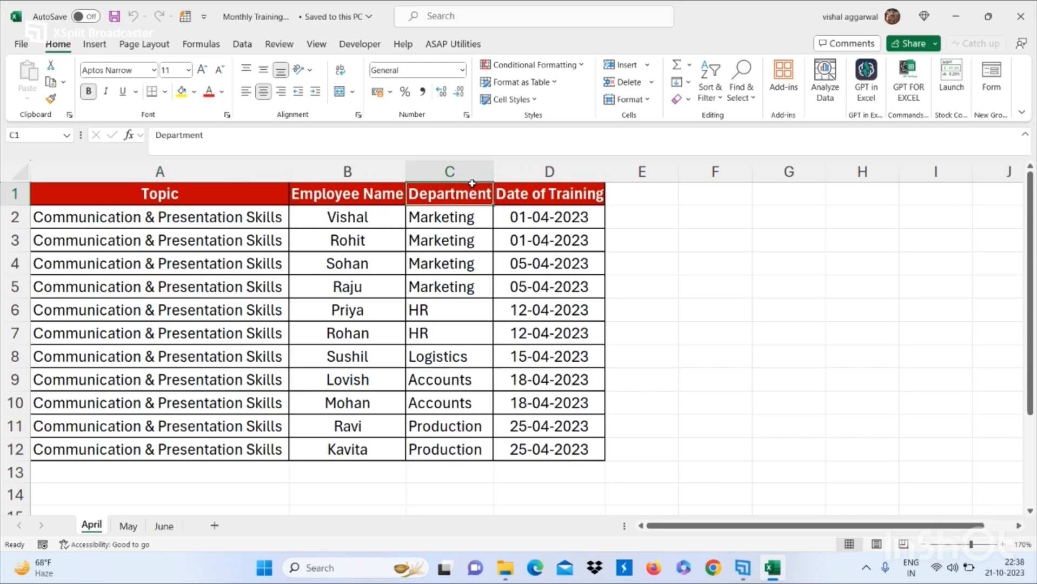
mouse_move(363, 194)
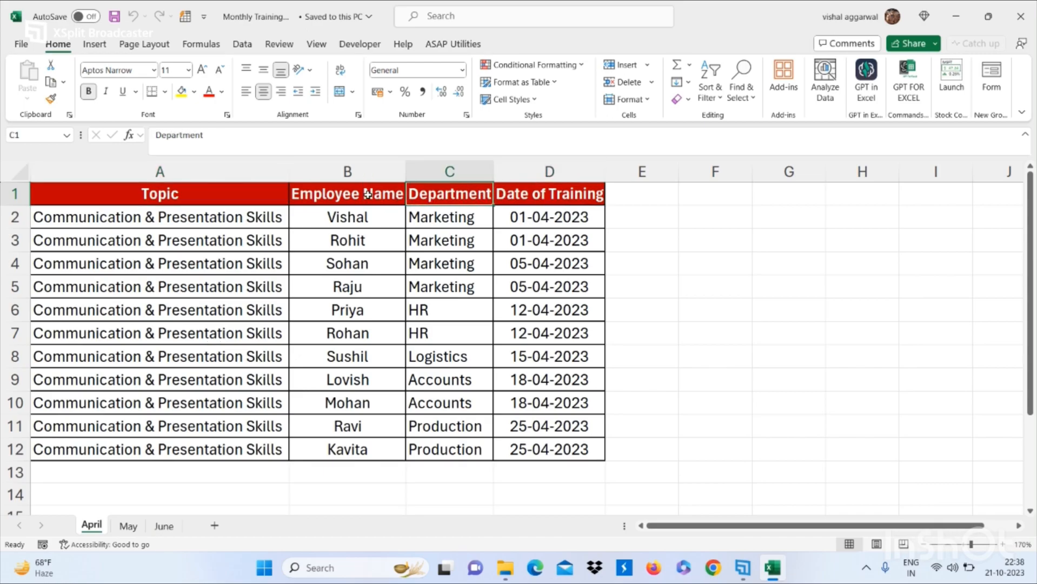
left_click(159, 194)
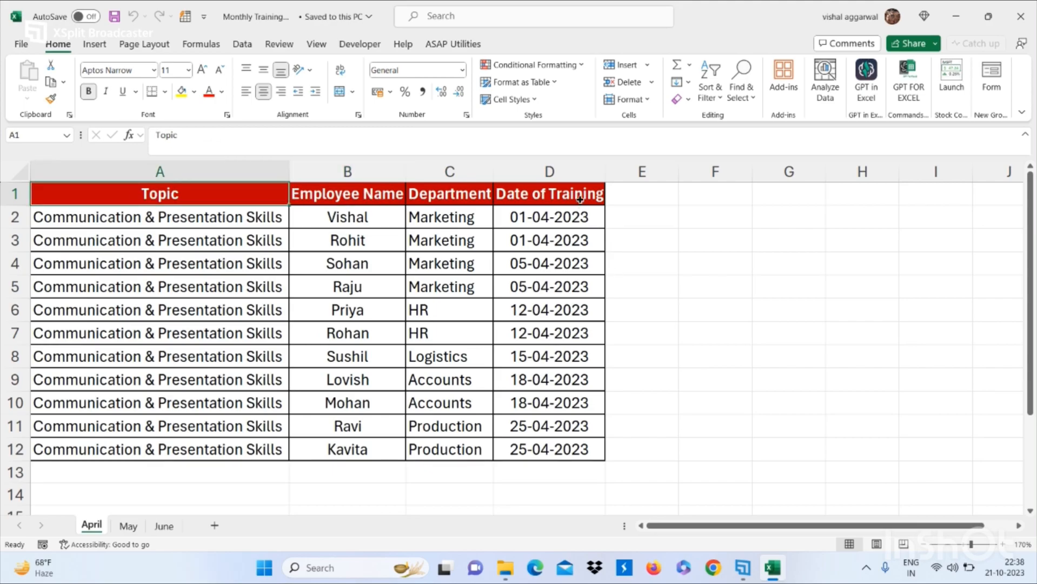
left_click(548, 193)
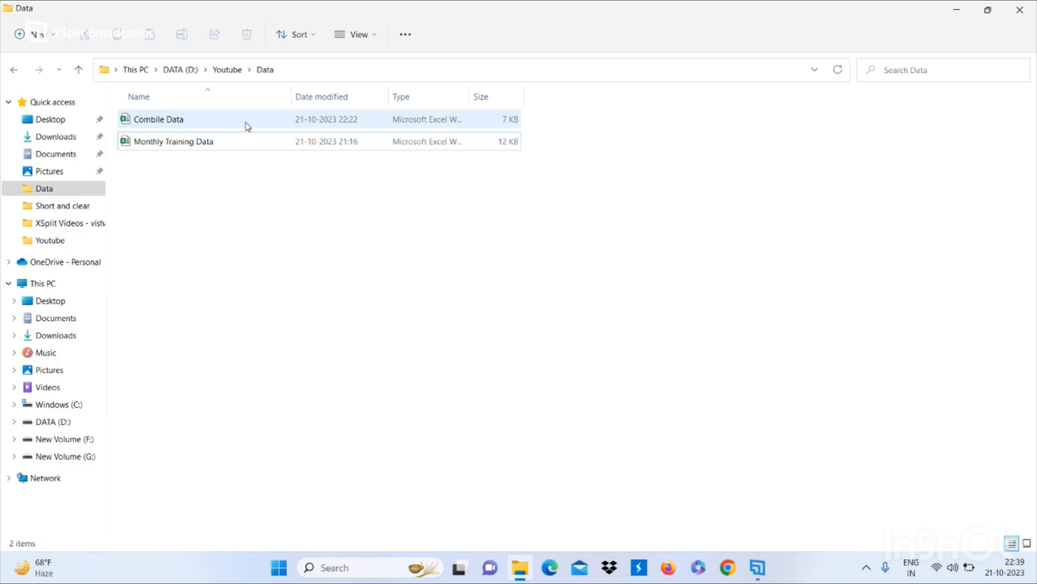
- Launch the Combile Data workbook from the Data folder in File Explorer
double_click(158, 119)
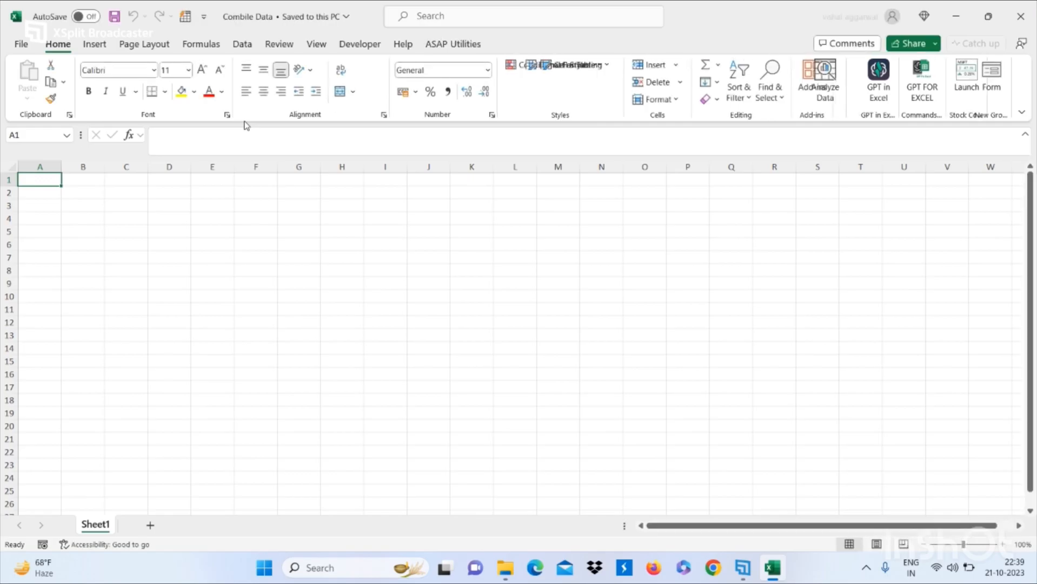
- Bring up the Get Data source list from the Data ribbon
left_click(243, 43)
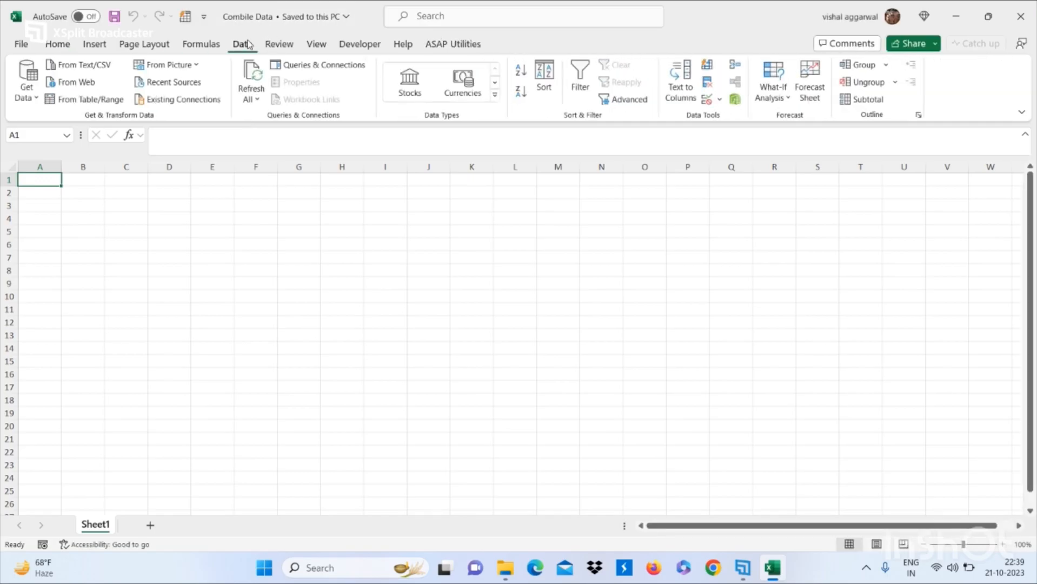
left_click(26, 79)
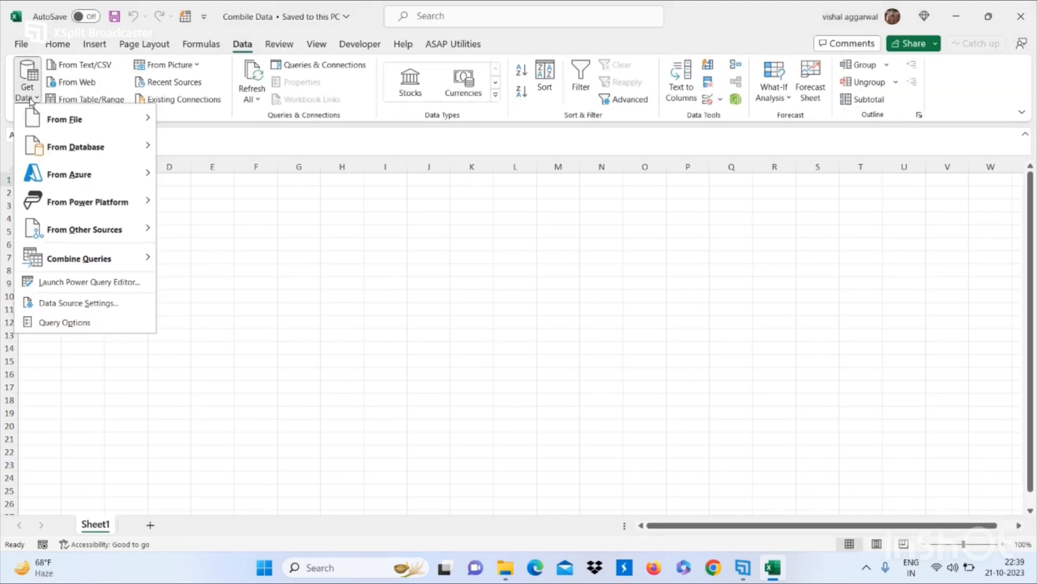
mouse_move(64, 119)
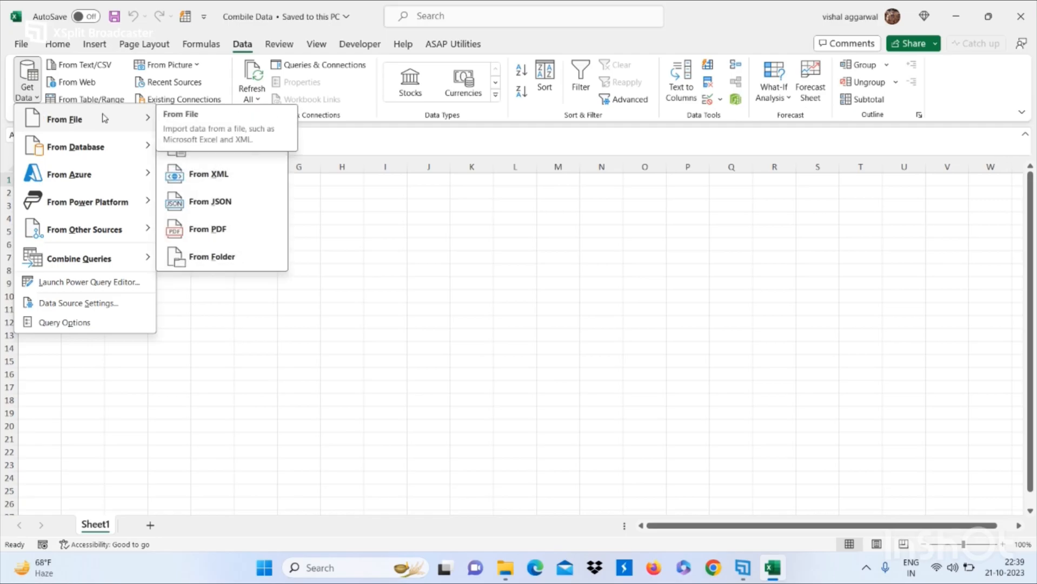
mouse_move(206, 187)
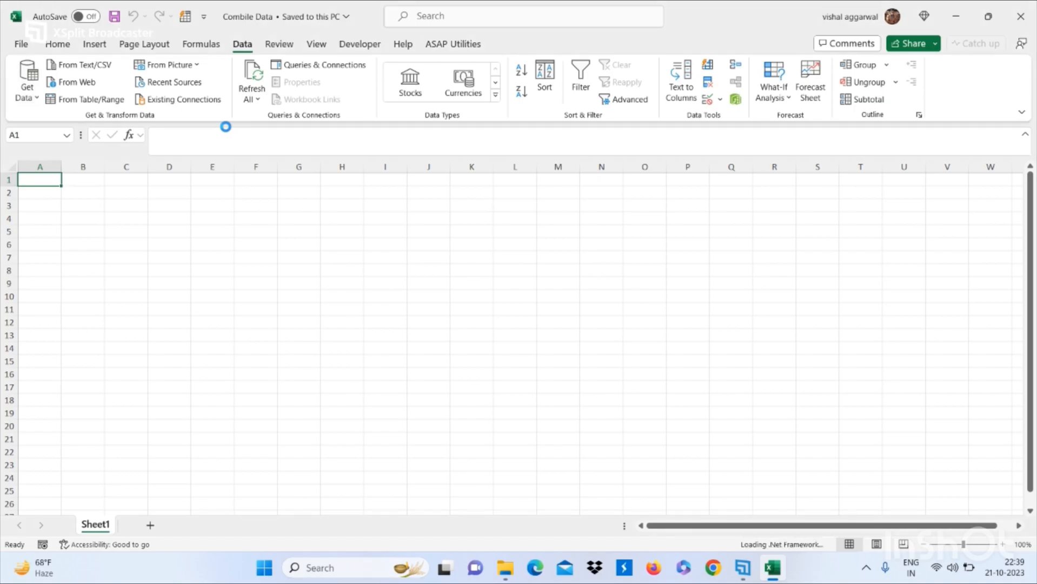
- Import the Monthly Training Data workbook from D:\Youtube\Data as the query source
left_click(82, 64)
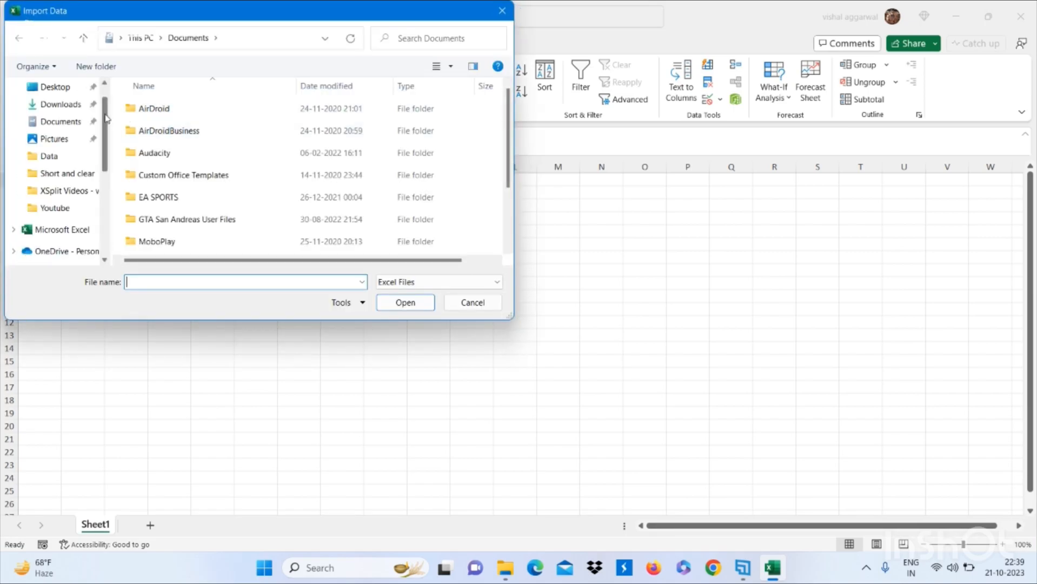
left_click(55, 207)
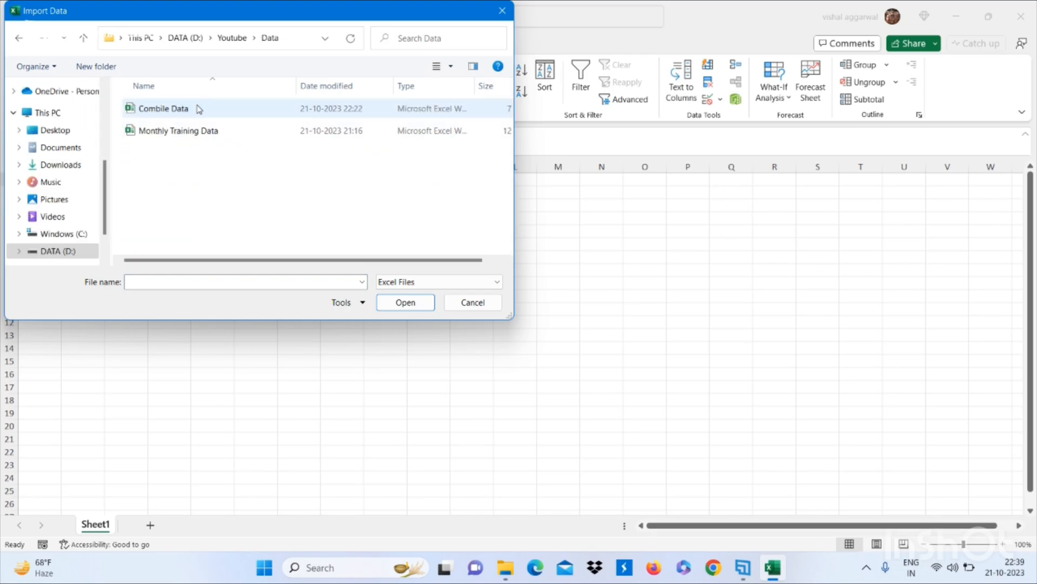
left_click(178, 130)
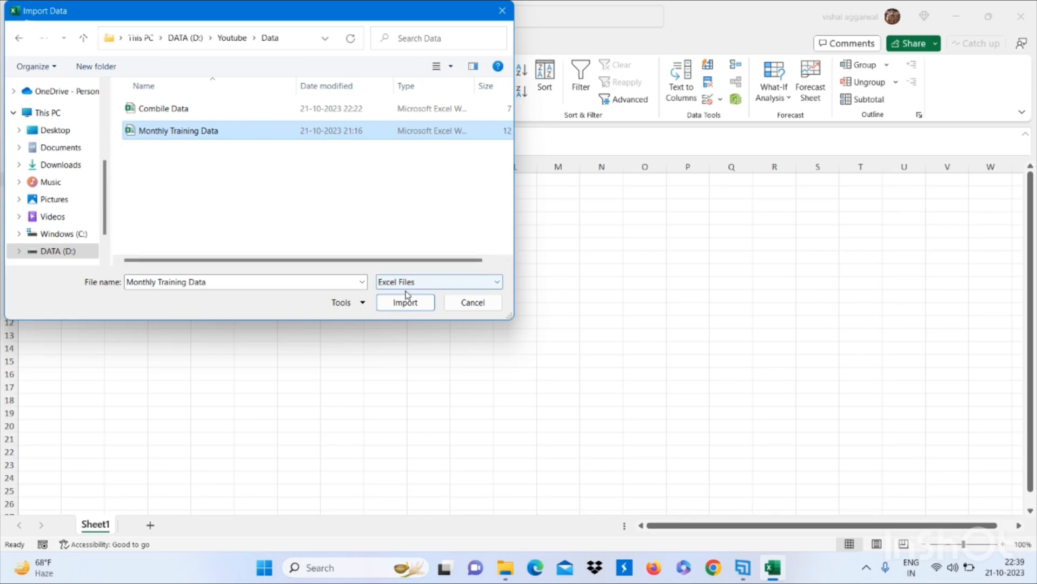
left_click(404, 301)
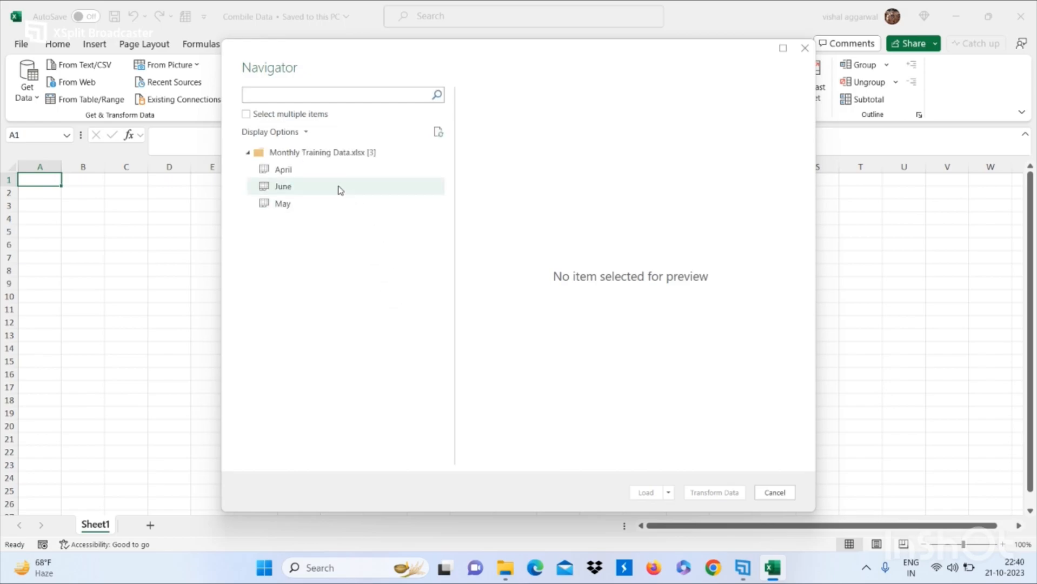
- Preview the April and May sheets in Navigator and take April into the Power Query Editor
left_click(283, 169)
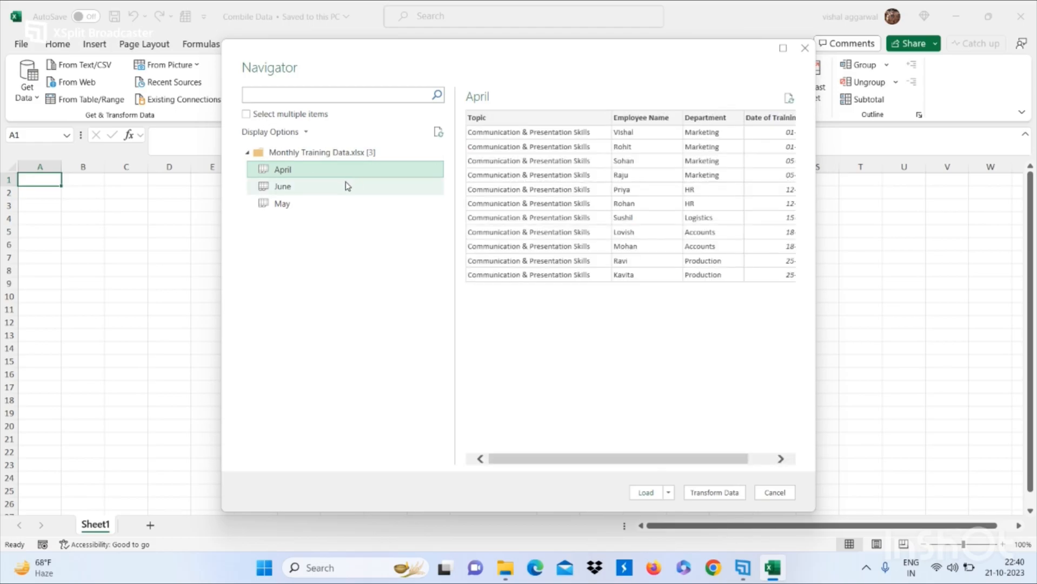
left_click(283, 204)
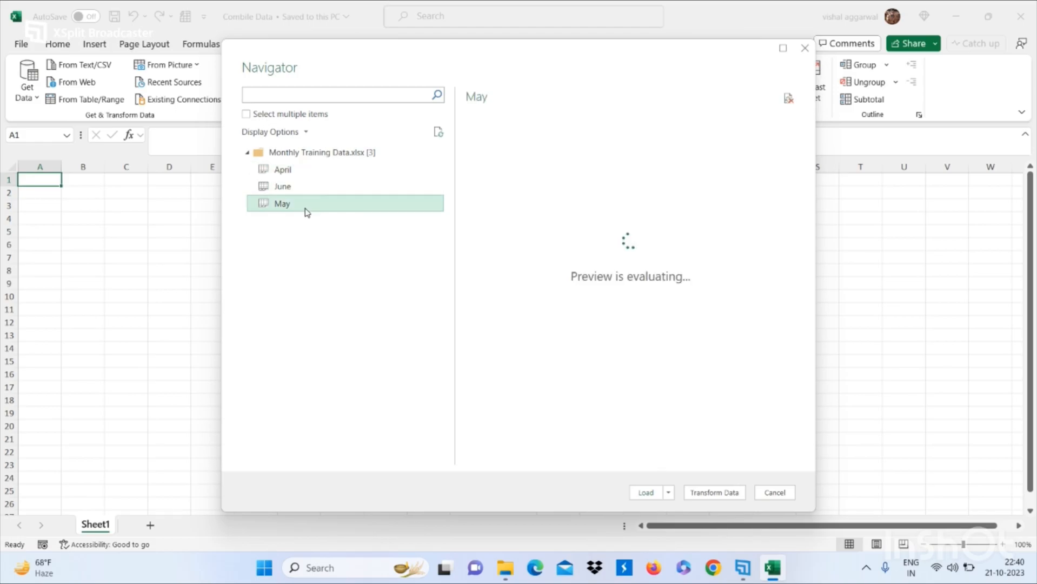
left_click(282, 170)
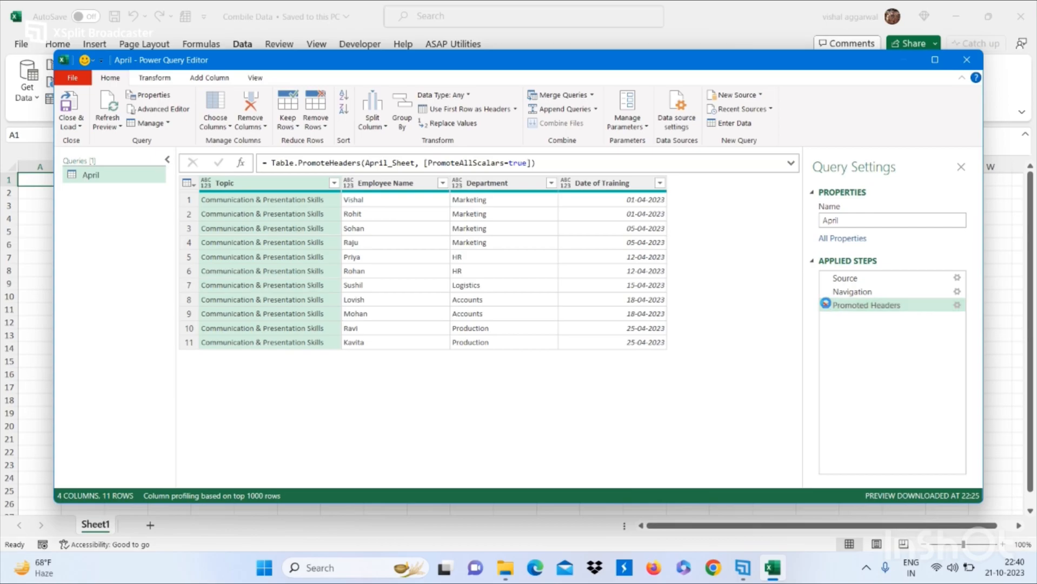
- Cut the query back to its source and expand the Data column without original-name prefixes
left_click(854, 292)
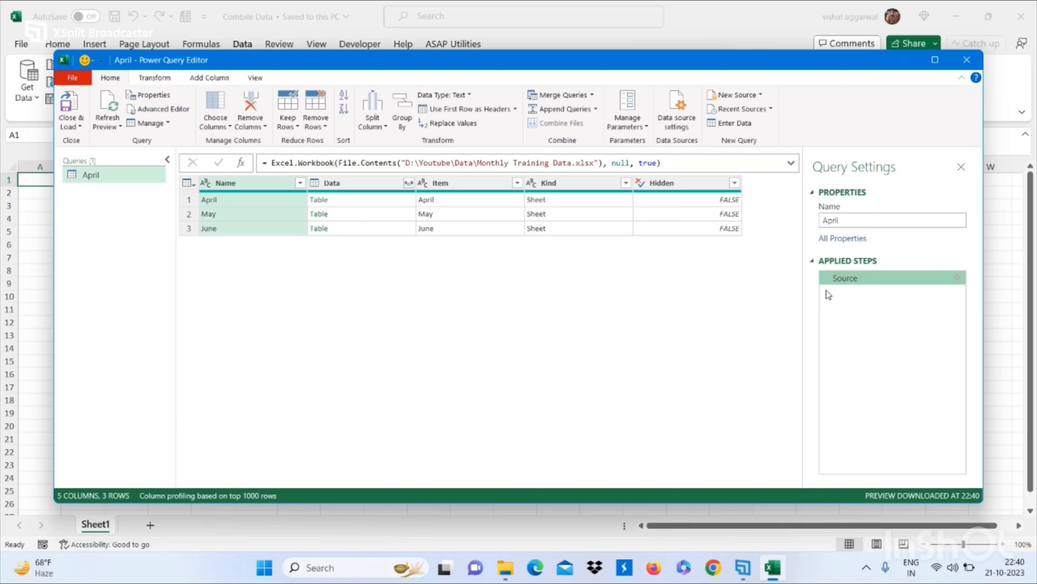
mouse_move(539, 237)
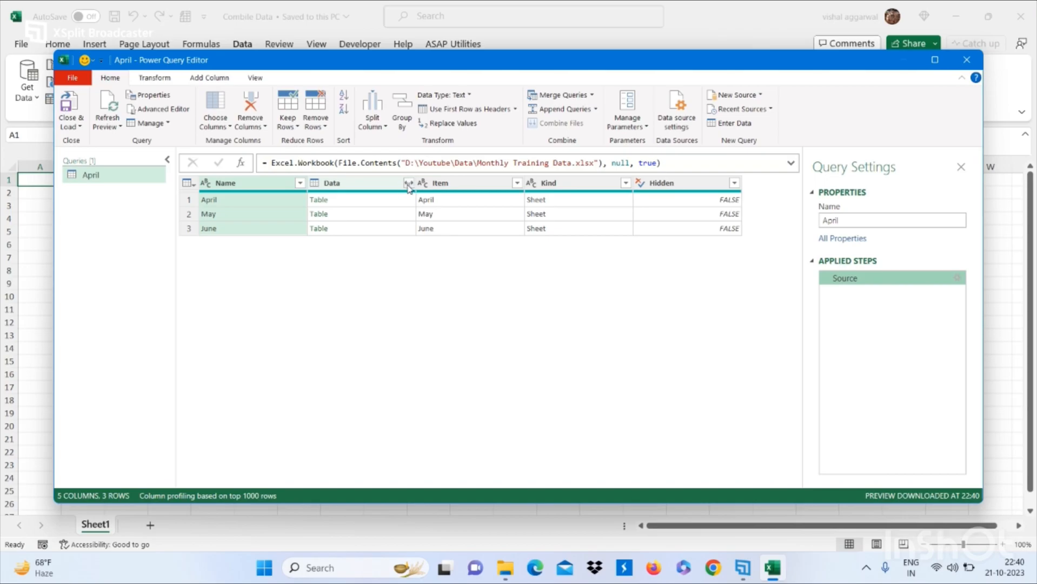
left_click(407, 182)
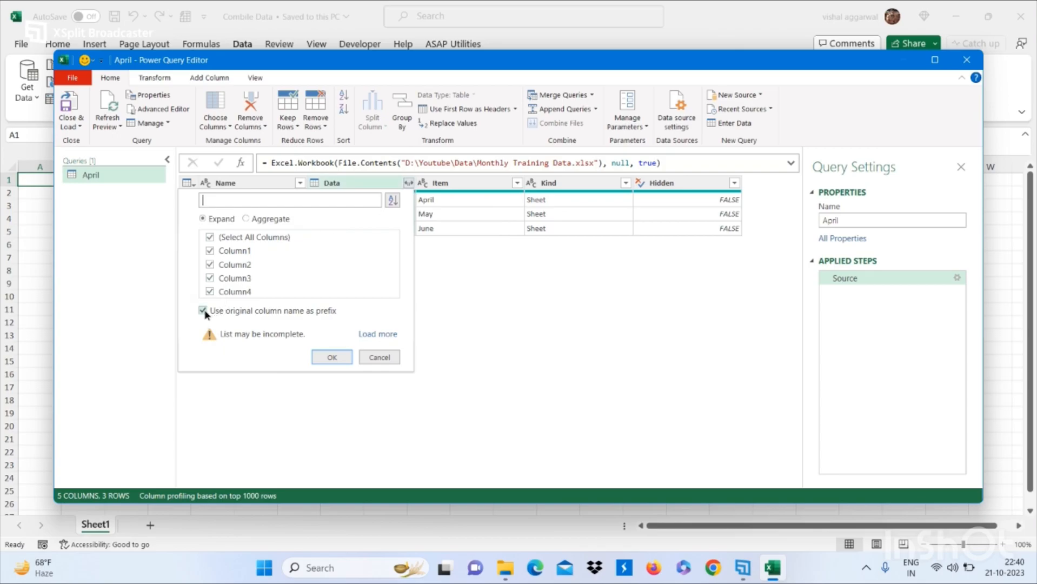
left_click(204, 310)
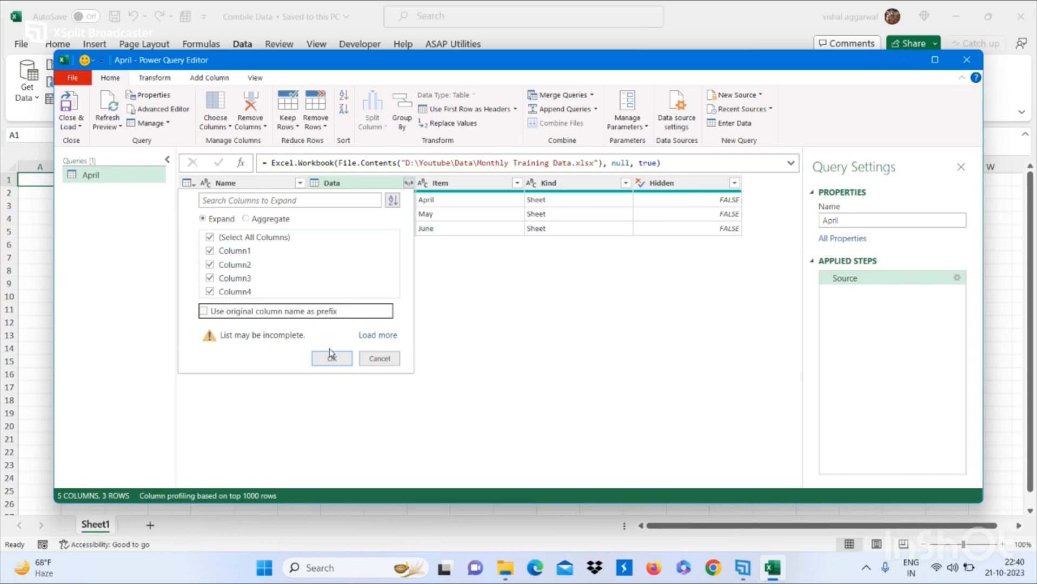
left_click(333, 358)
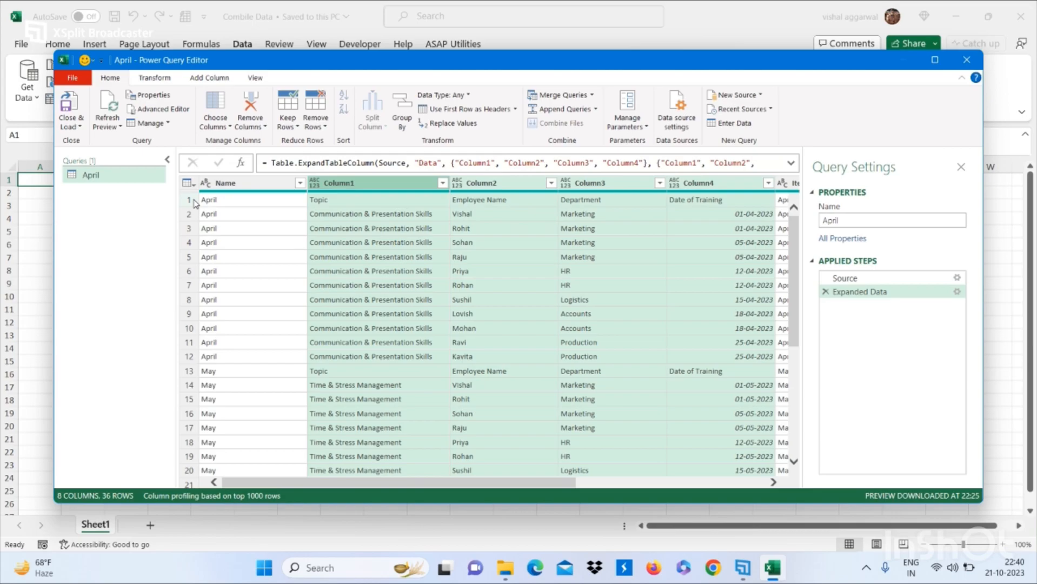
- Promote the first row to headers and filter the repeated 'Topic' header rows out, leaving 33 rows
left_click(190, 199)
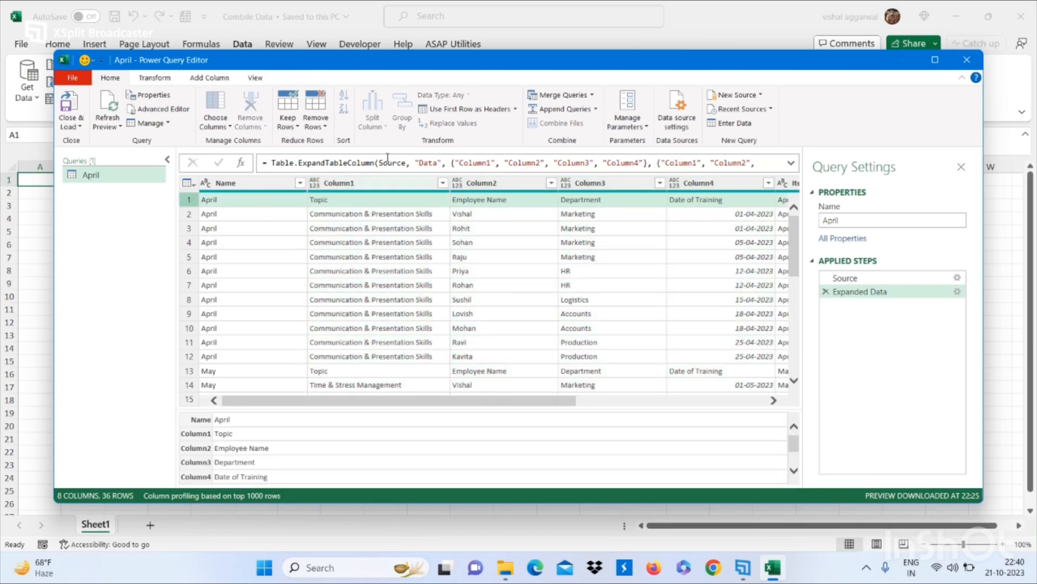
mouse_move(467, 109)
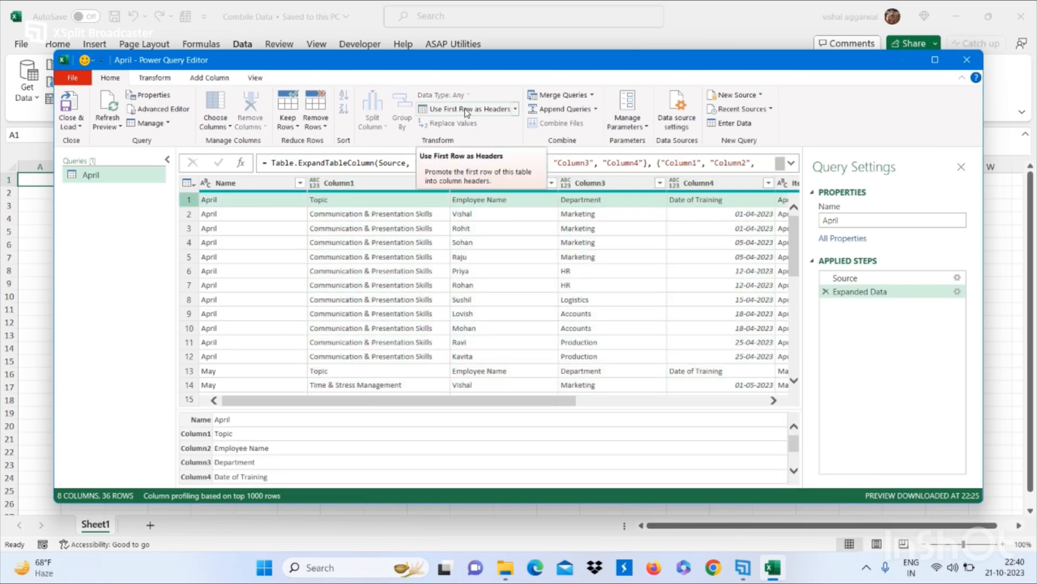
left_click(460, 109)
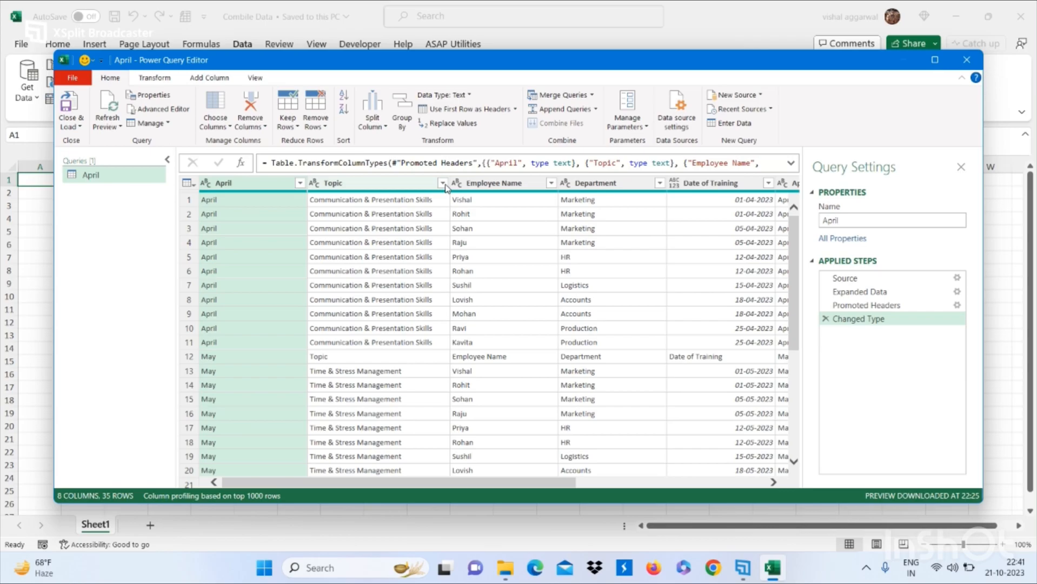
left_click(443, 183)
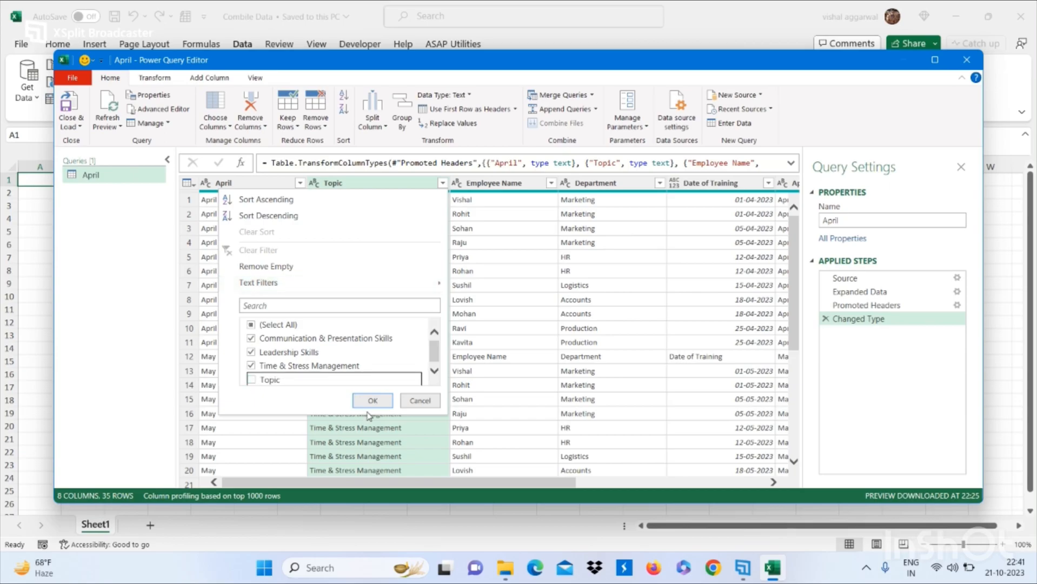
left_click(372, 401)
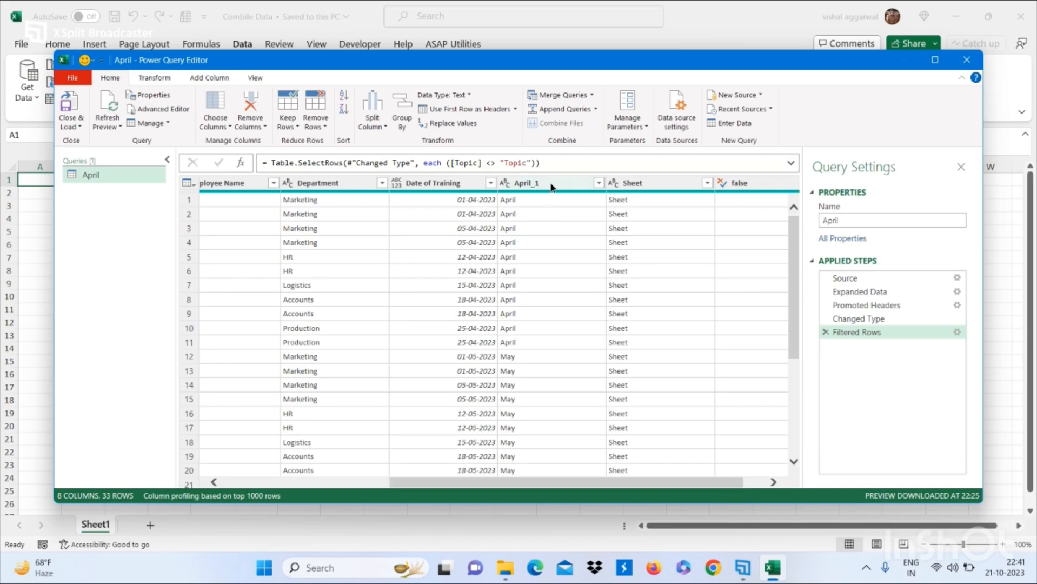
- Remove the April_1, Sheet and false columns and set Date of Training to the Date type
right_click(549, 183)
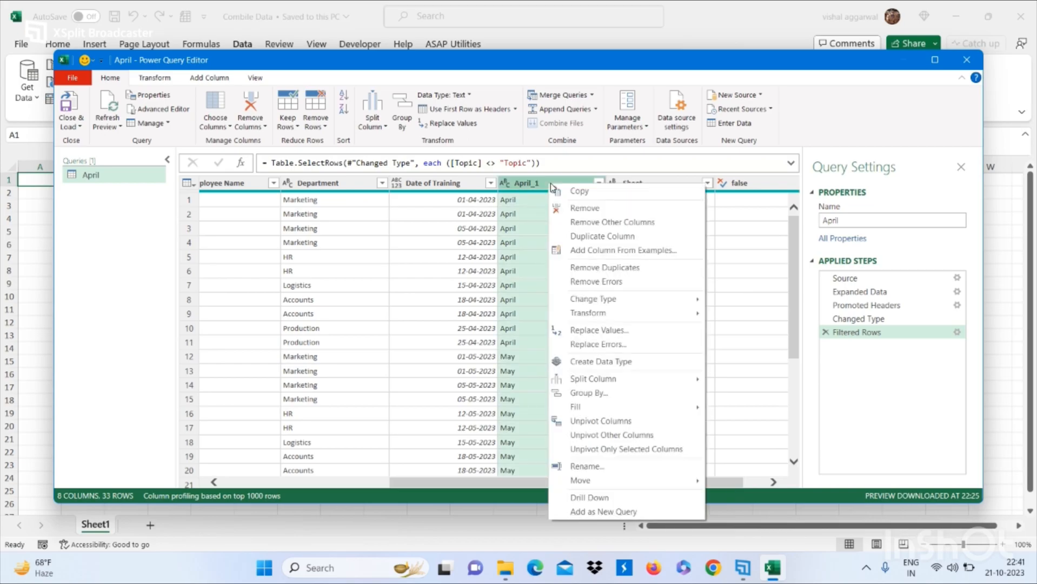
left_click(613, 222)
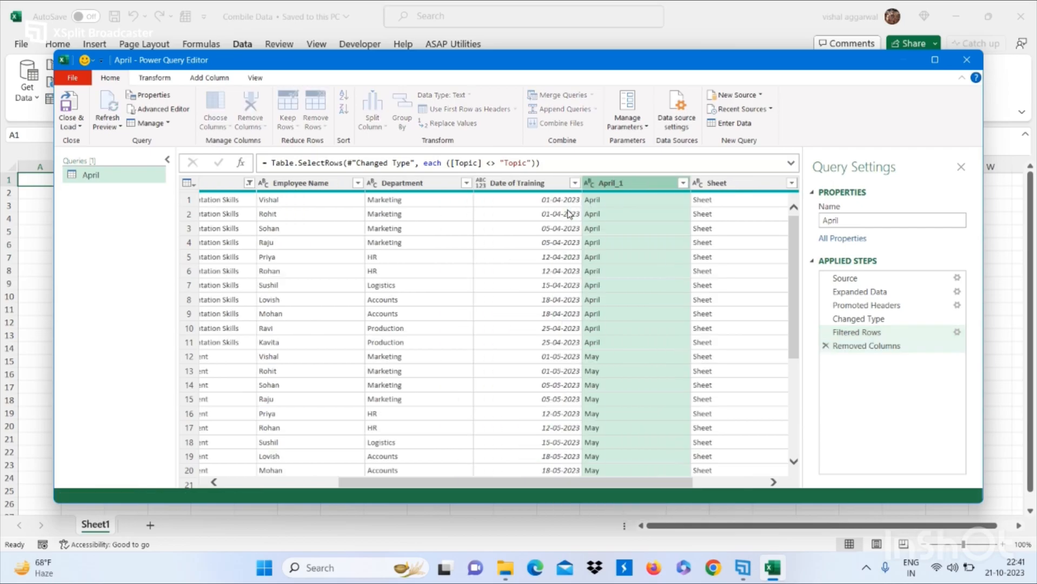
right_click(607, 183)
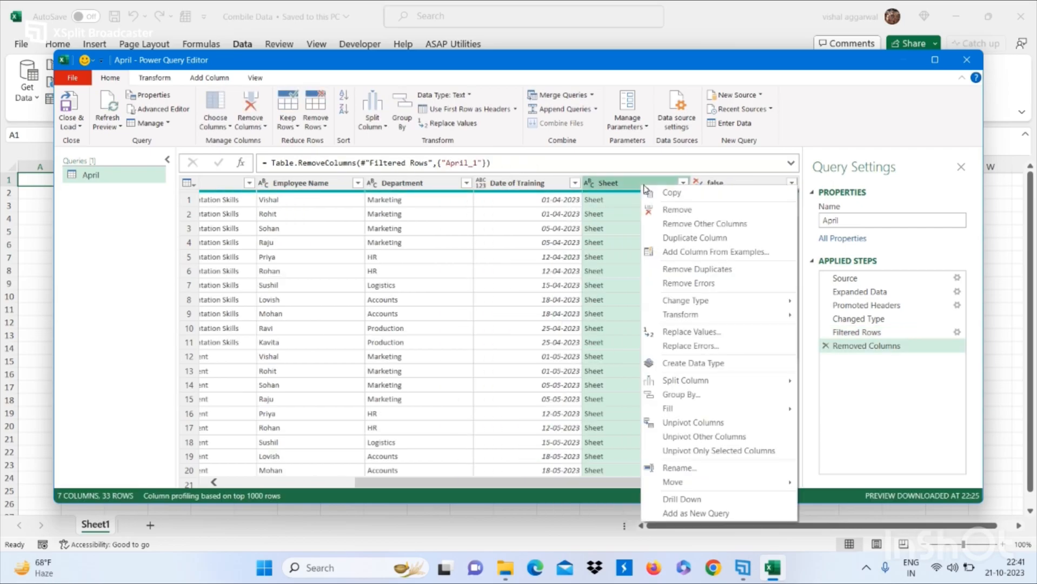
left_click(676, 210)
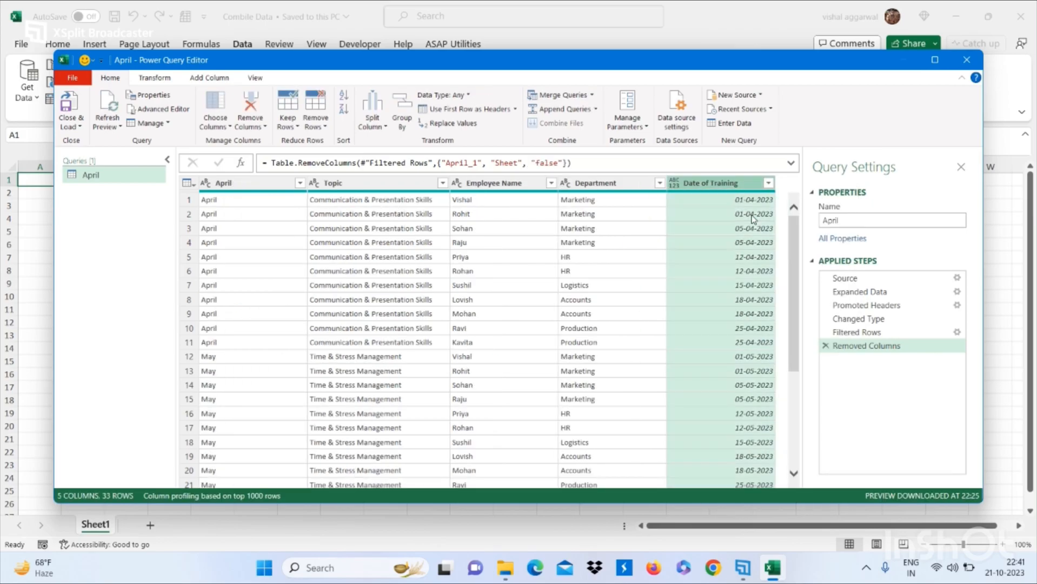
mouse_move(721, 187)
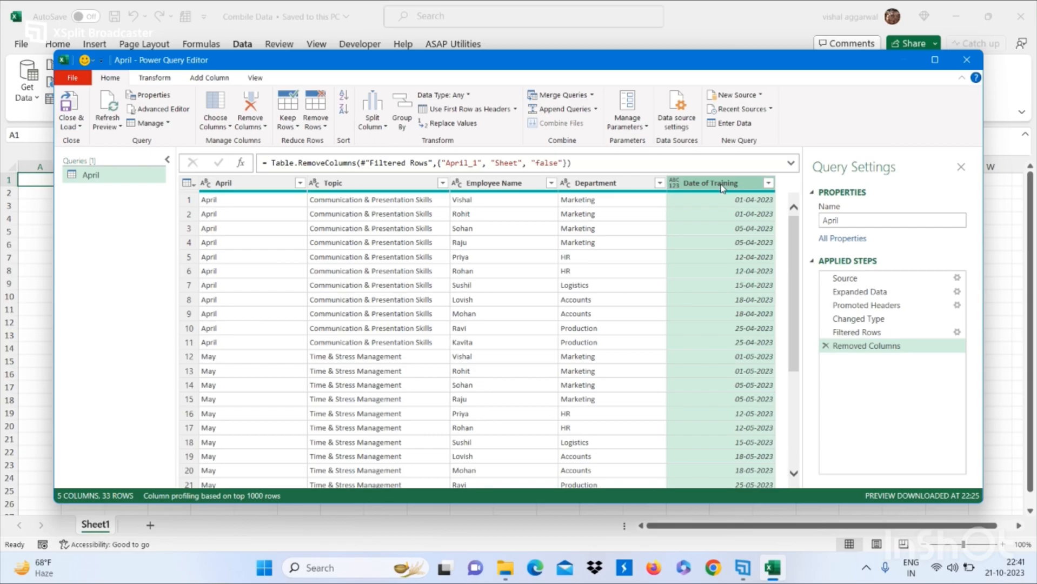
right_click(715, 182)
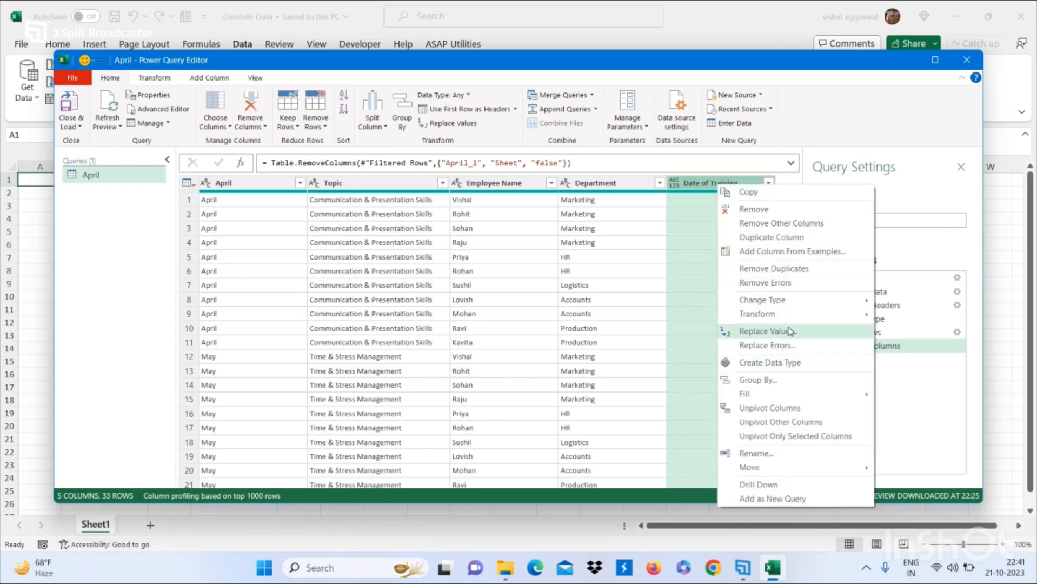
mouse_move(762, 299)
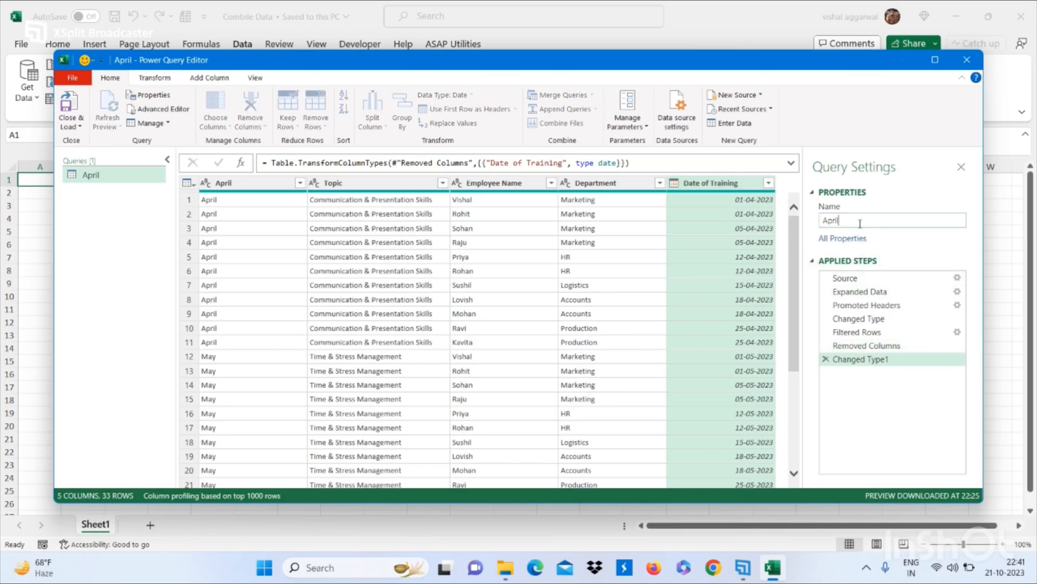
- Rename the query to 'Combine Data' and Close & Load it into the workbook
double_click(831, 220)
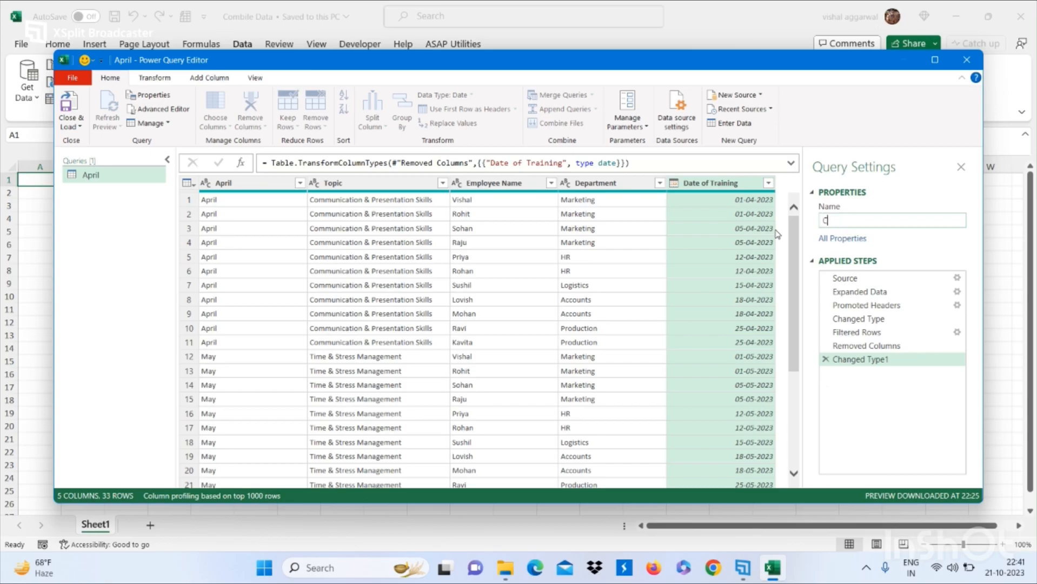
type("Combine Data")
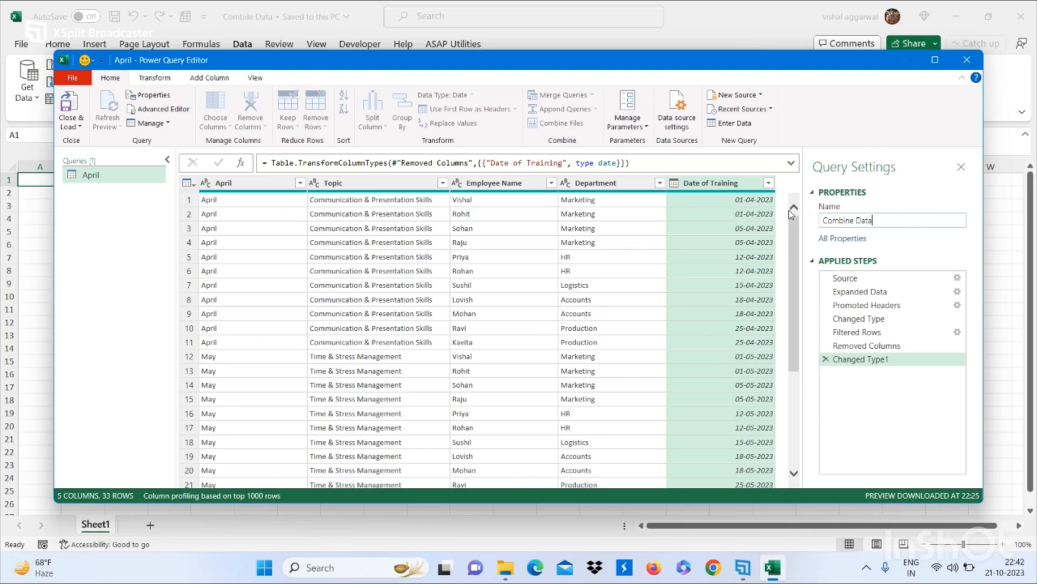
mouse_move(633, 210)
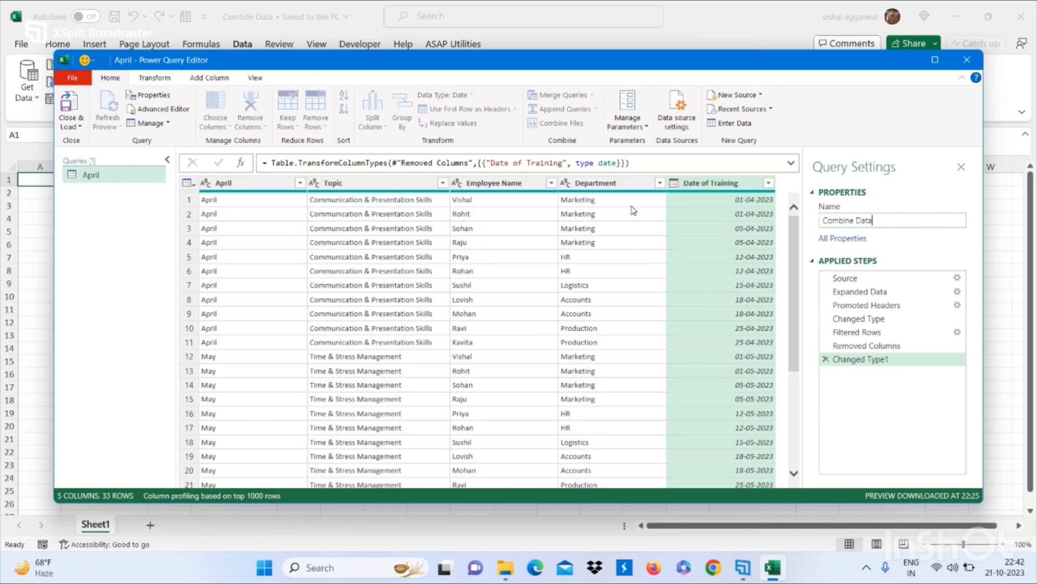
mouse_move(70, 107)
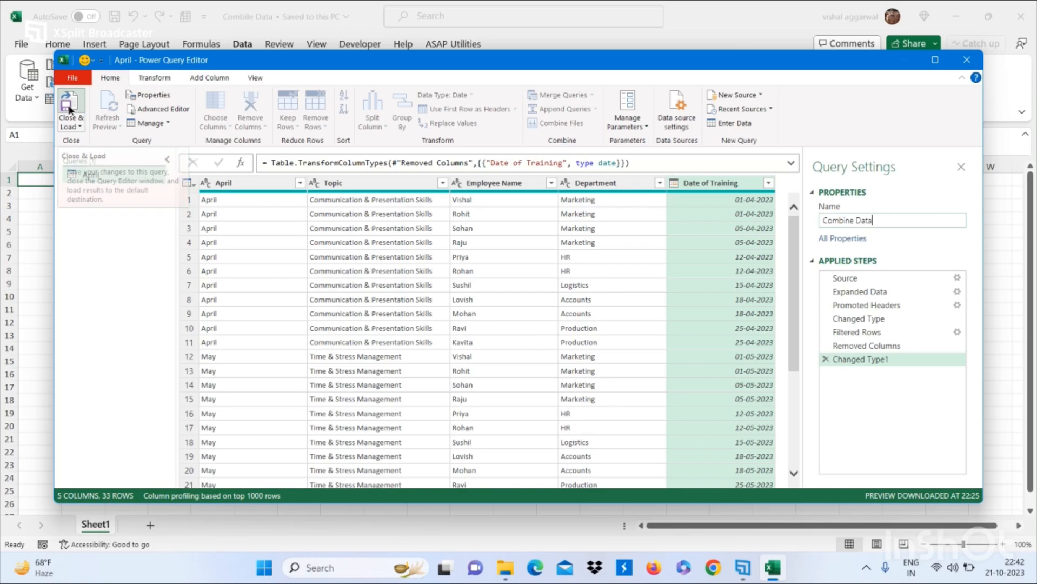
left_click(71, 109)
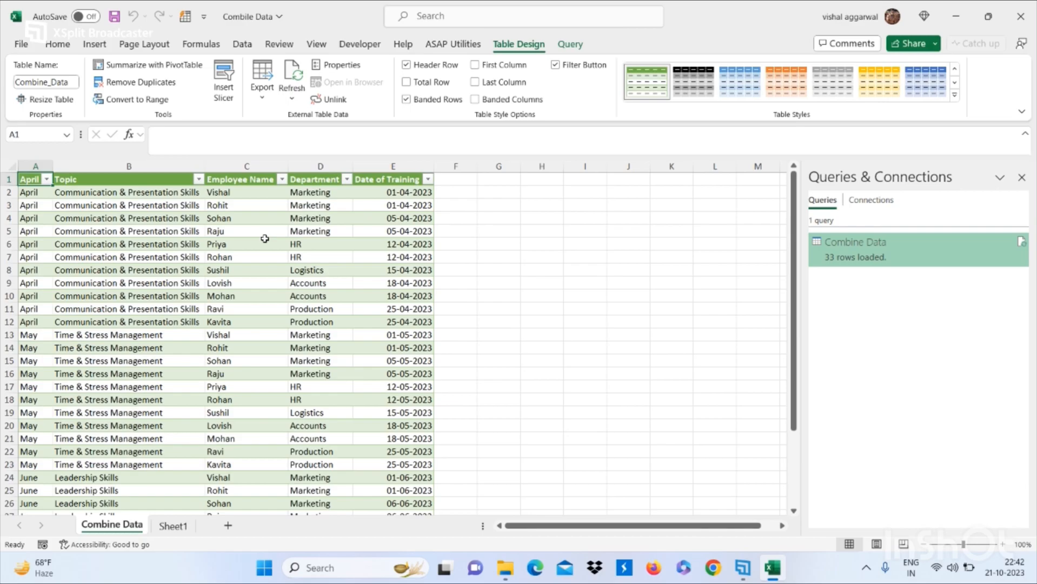
- Scroll the loaded Combine Data sheet to confirm the rows run through row 33
scroll("down", 3)
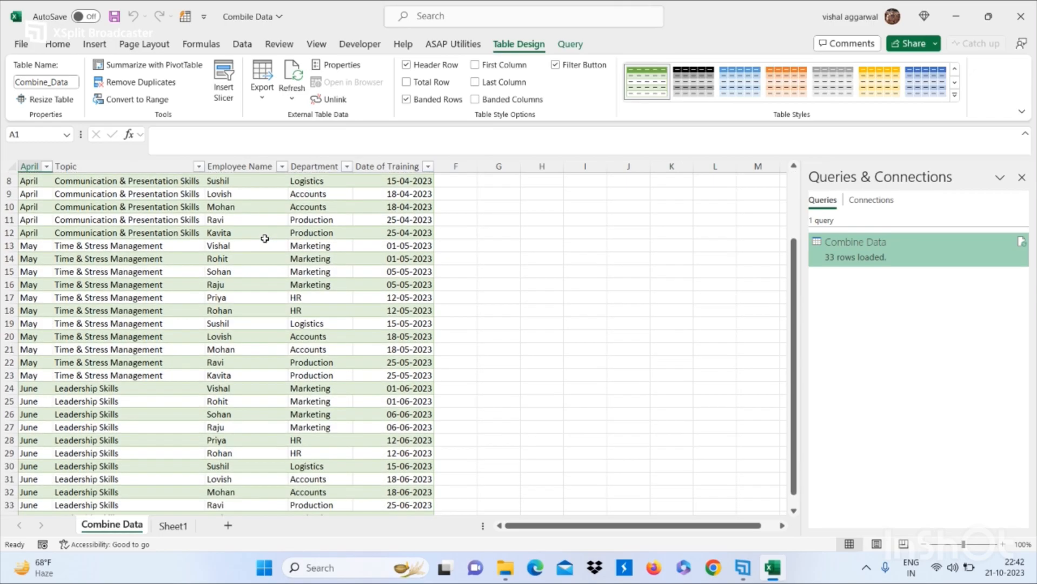